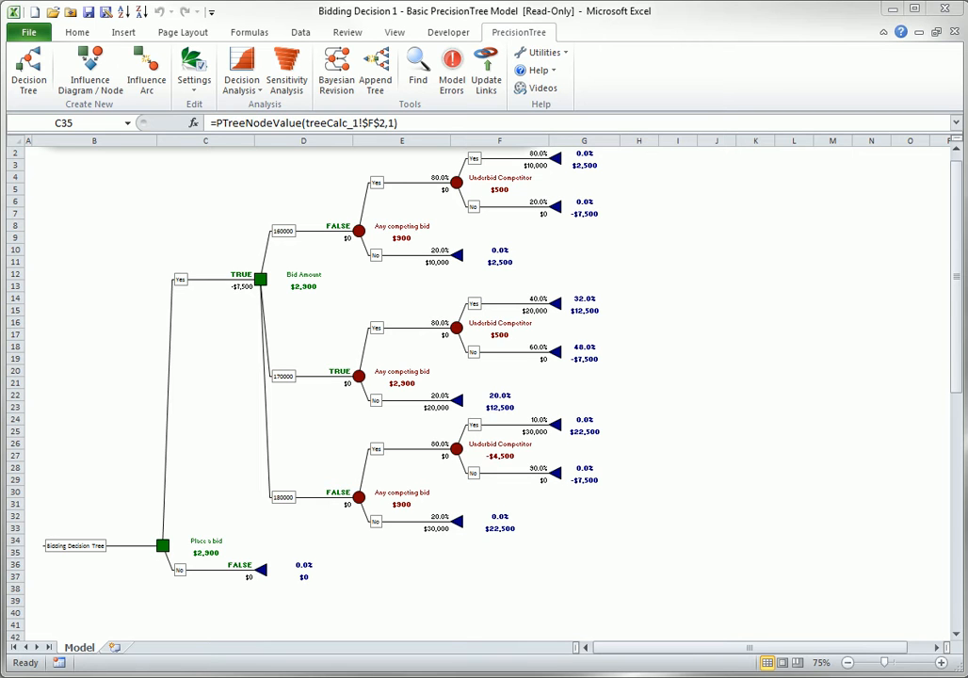
pyautogui.moveTo(460, 407)
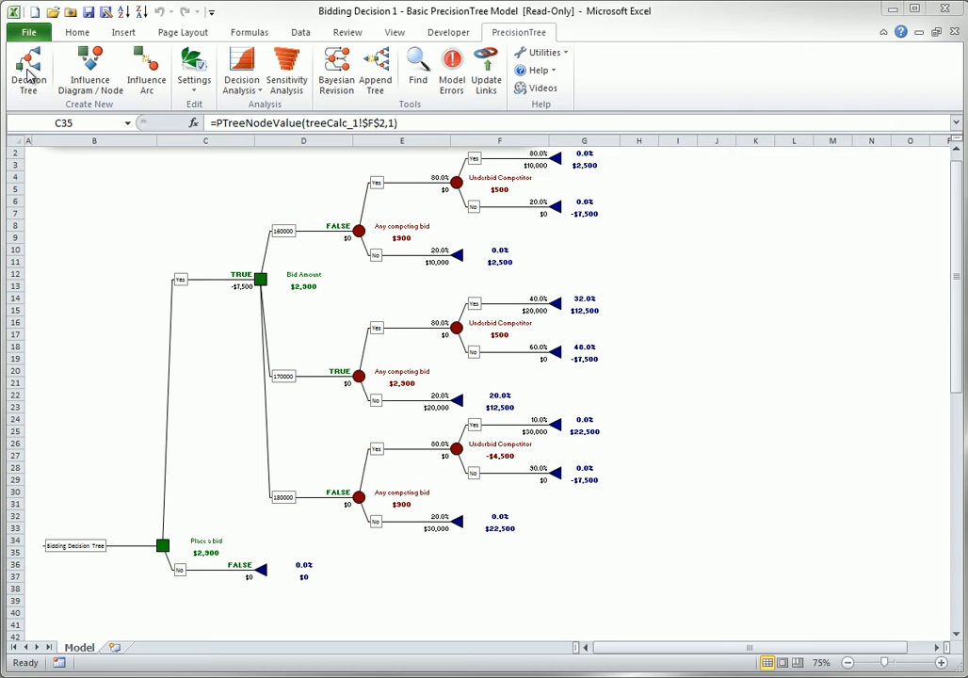
pyautogui.moveTo(94, 72)
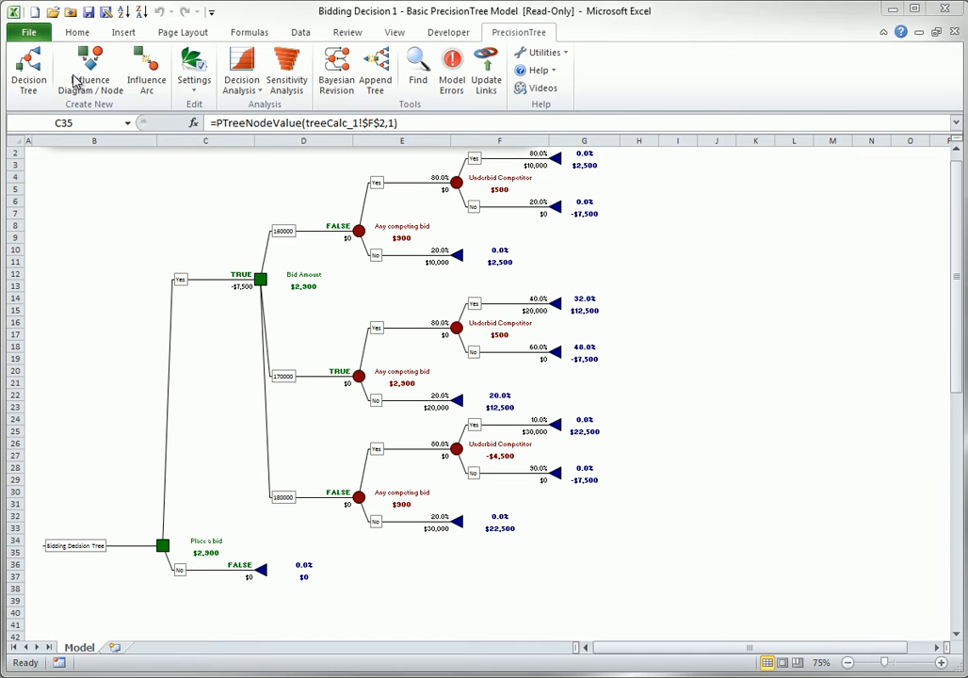
pyautogui.moveTo(160, 85)
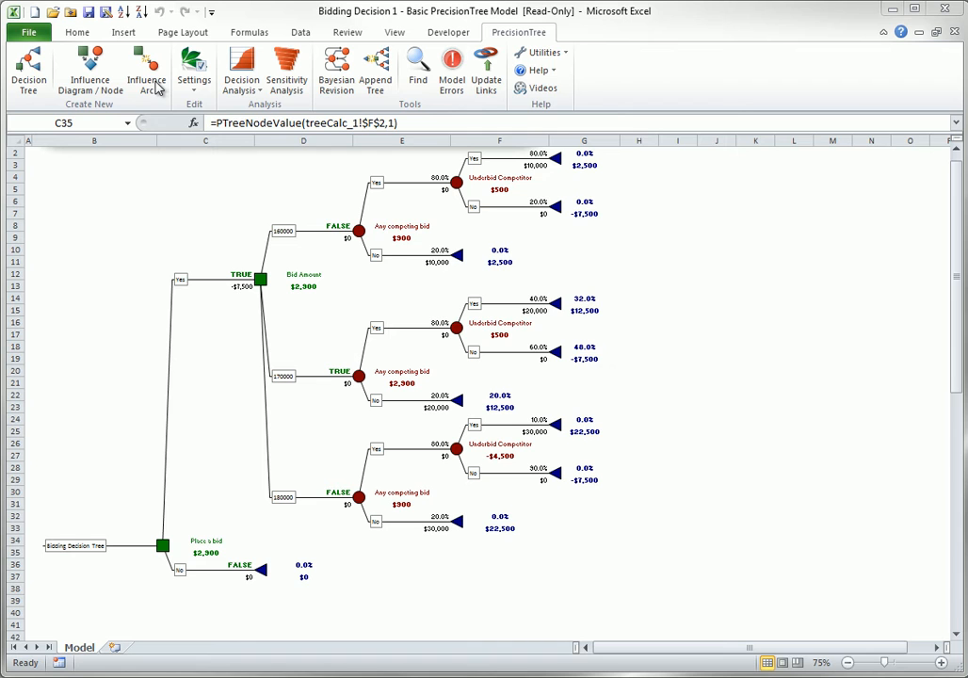
pyautogui.moveTo(192, 92)
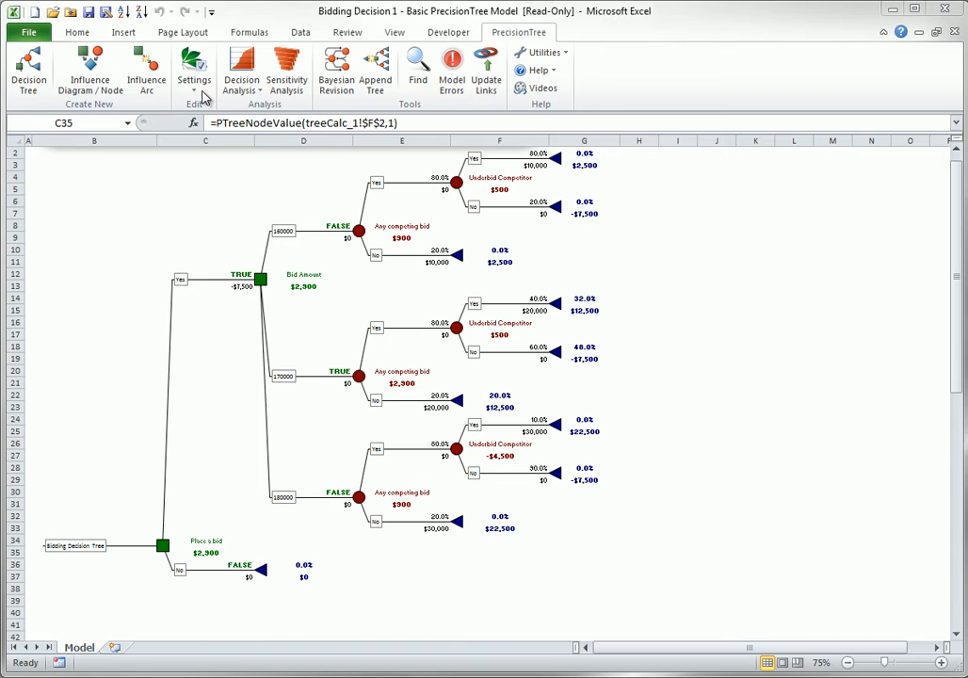
# Review the whole-model settings, then show the Decision Analysis choices: Risk Profile and Policy Suggestion
pyautogui.click(193, 75)
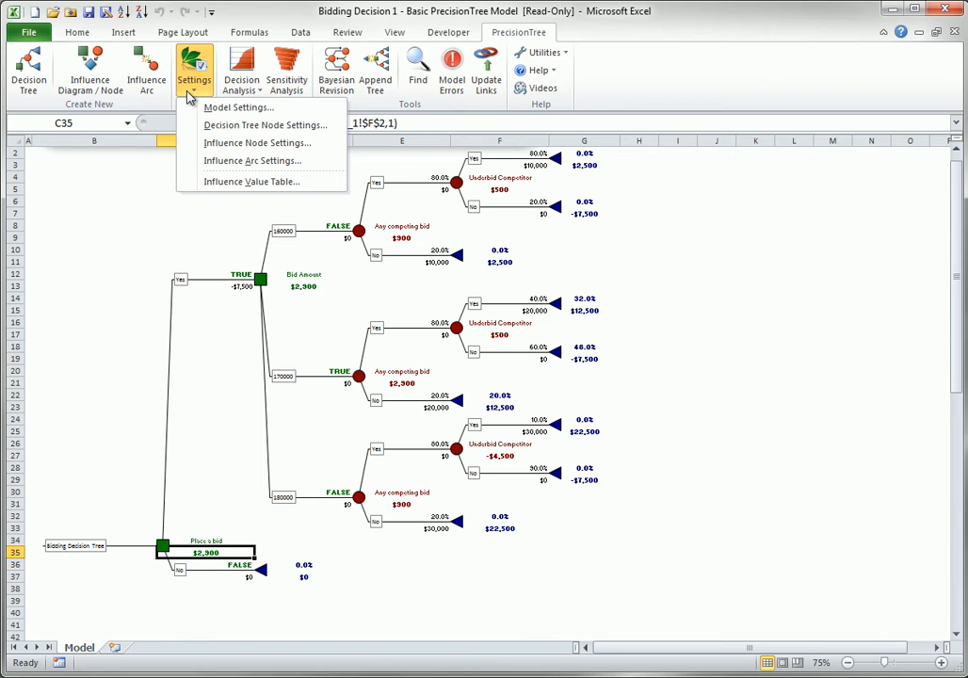
pyautogui.moveTo(240, 107)
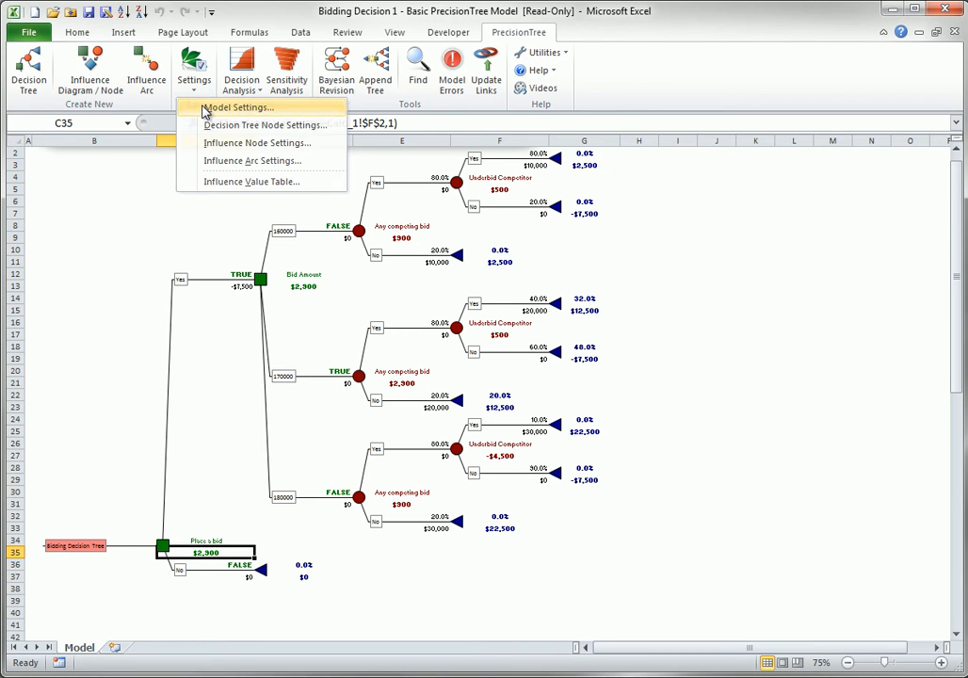
pyautogui.click(237, 105)
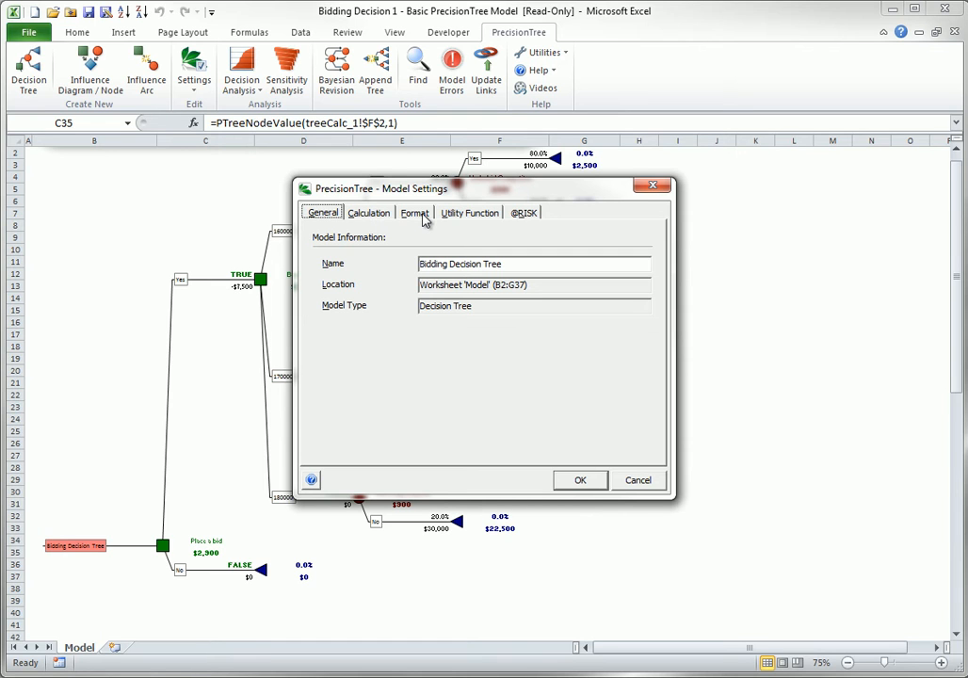
pyautogui.moveTo(478, 220)
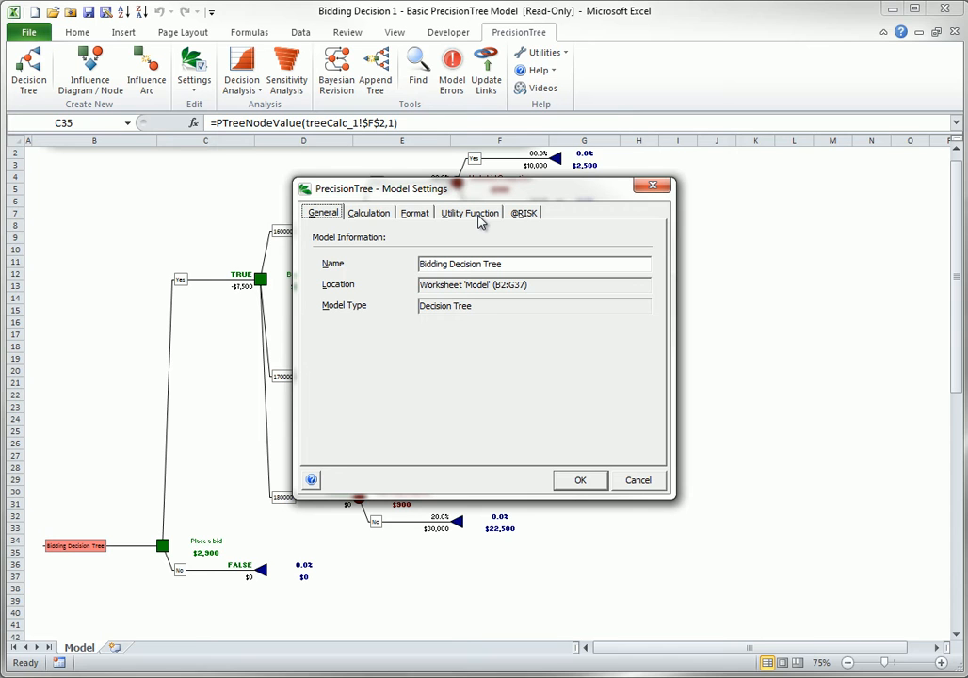
pyautogui.moveTo(602, 445)
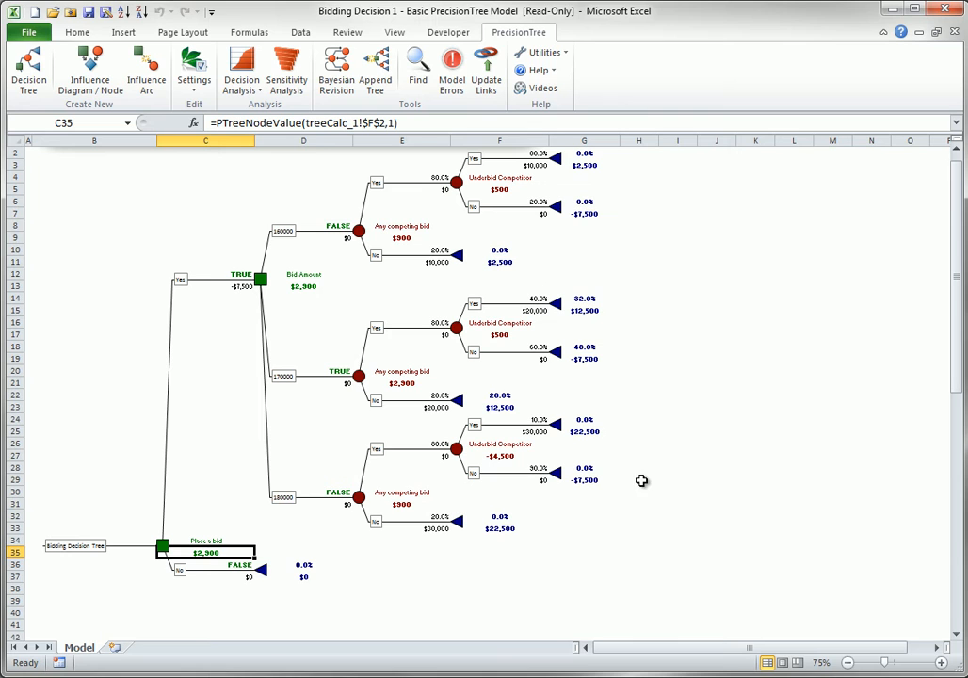
pyautogui.moveTo(324, 151)
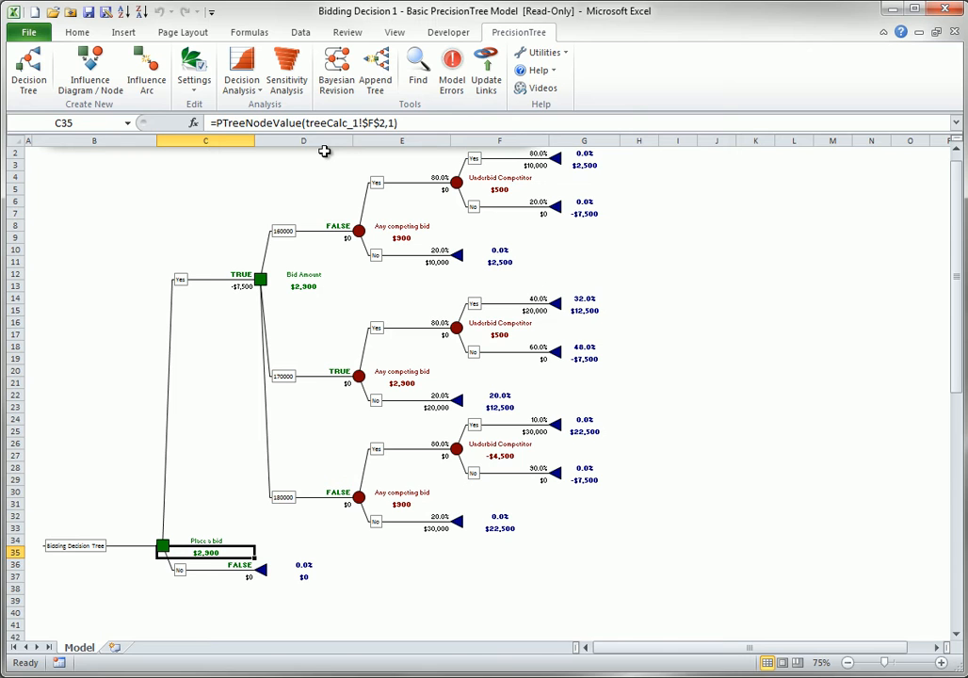
pyautogui.click(241, 77)
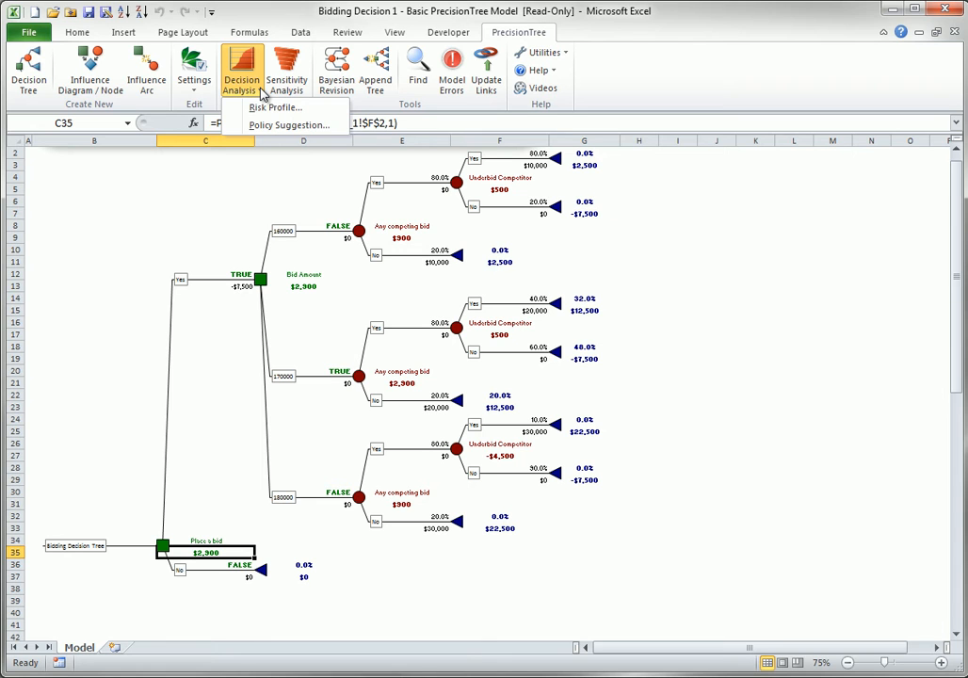
pyautogui.moveTo(274, 109)
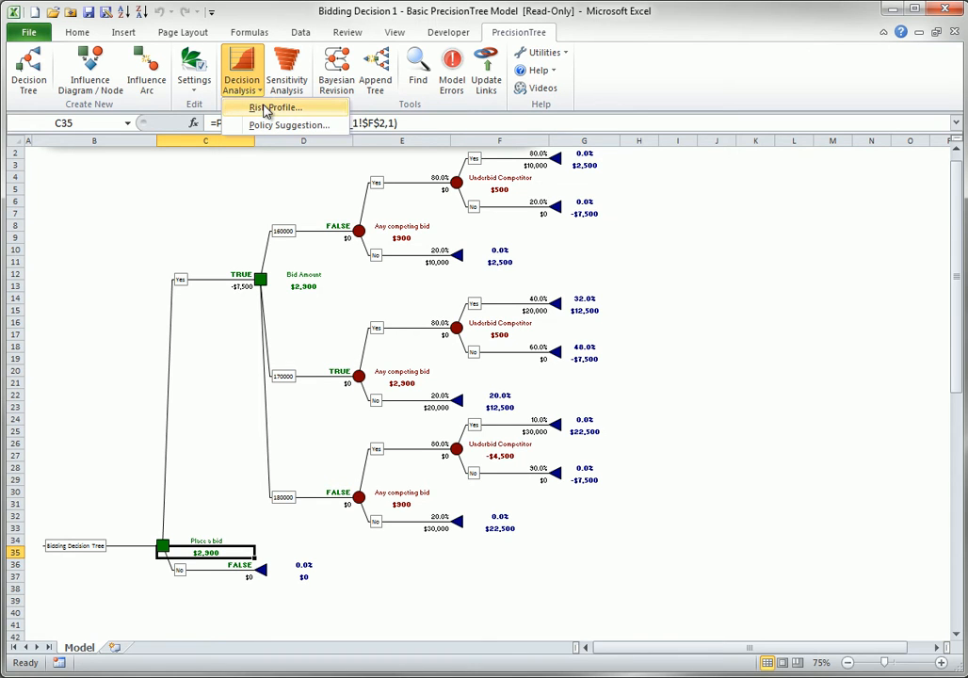
pyautogui.moveTo(267, 111)
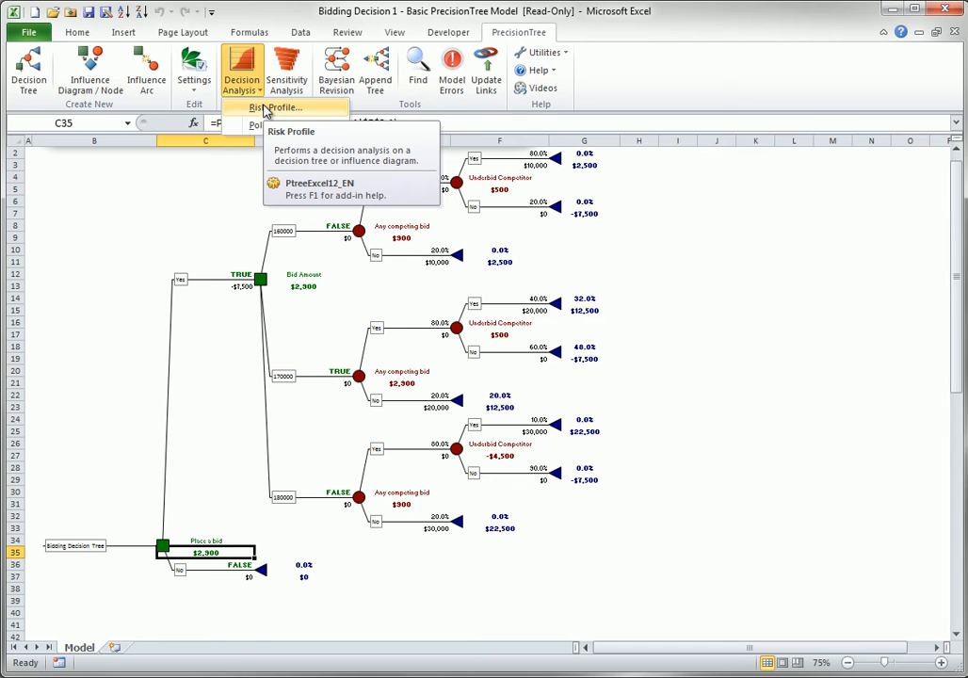
pyautogui.moveTo(282, 124)
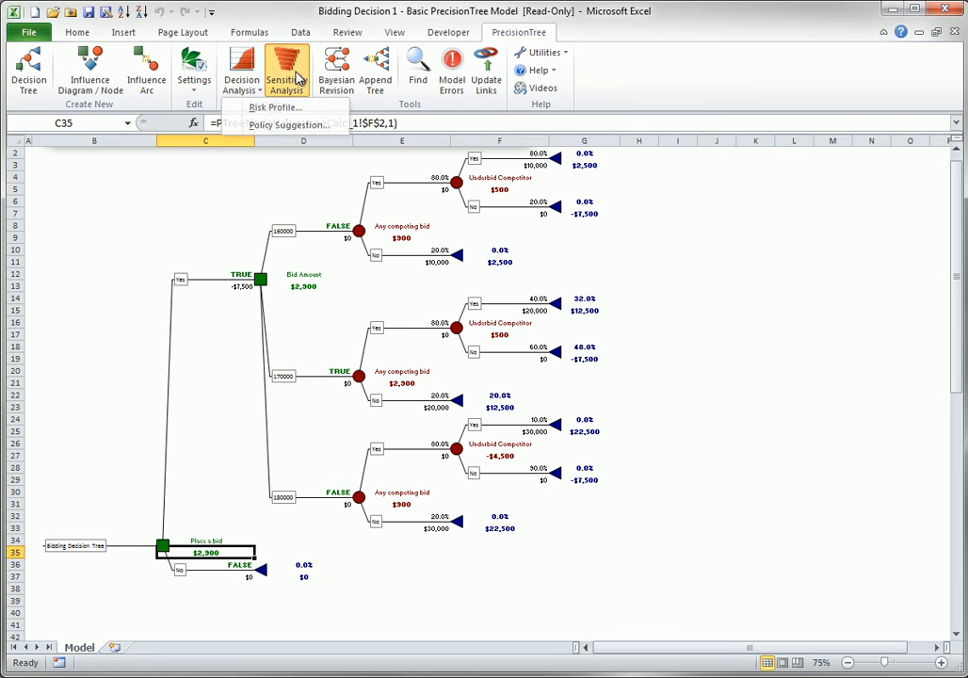
pyautogui.click(278, 66)
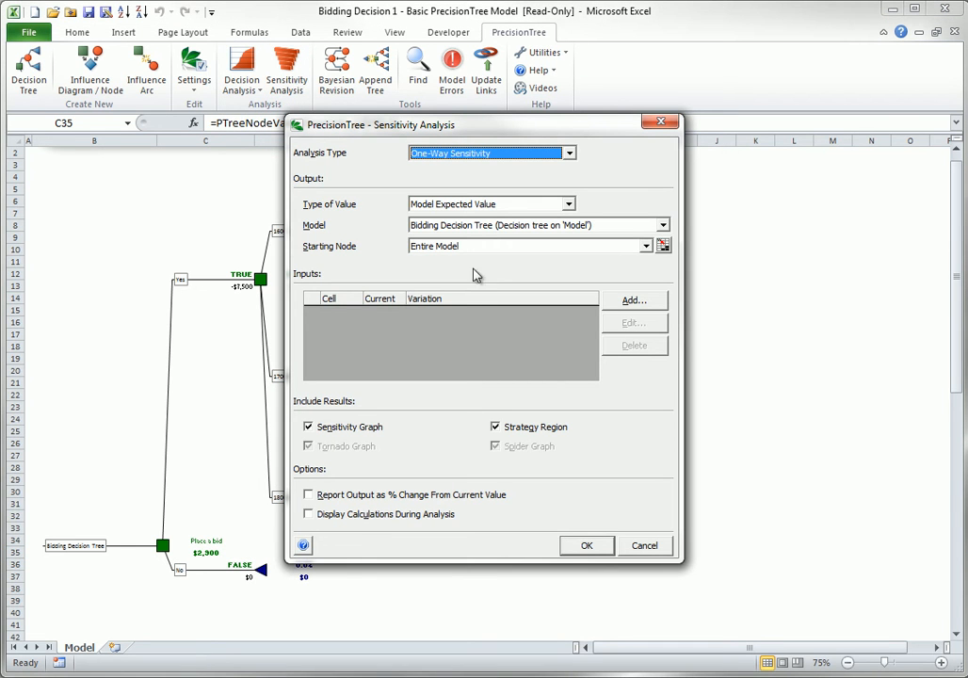
pyautogui.click(644, 547)
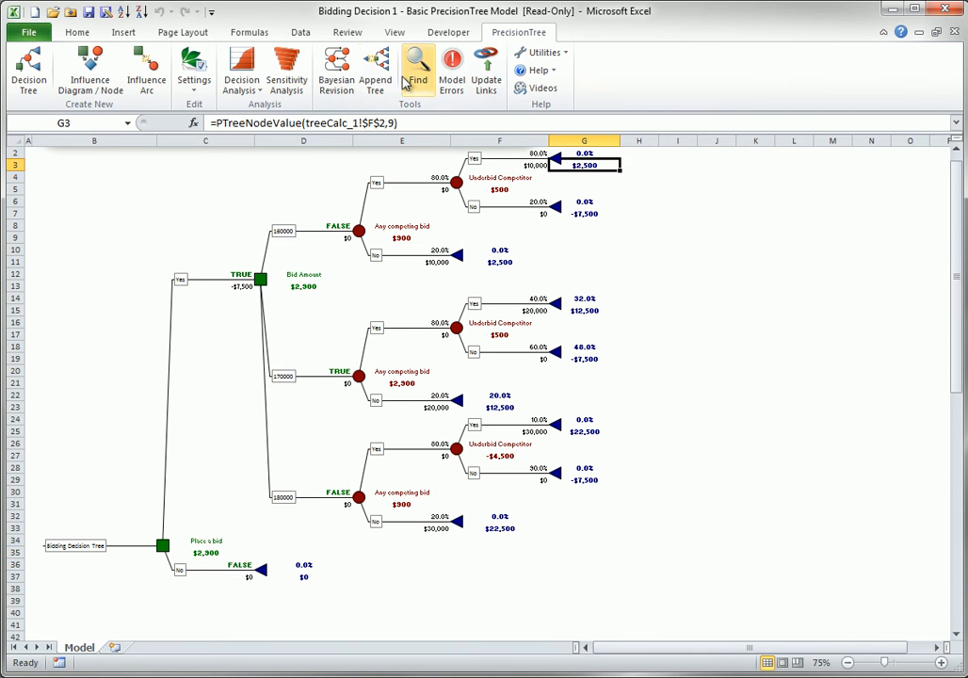
pyautogui.click(371, 68)
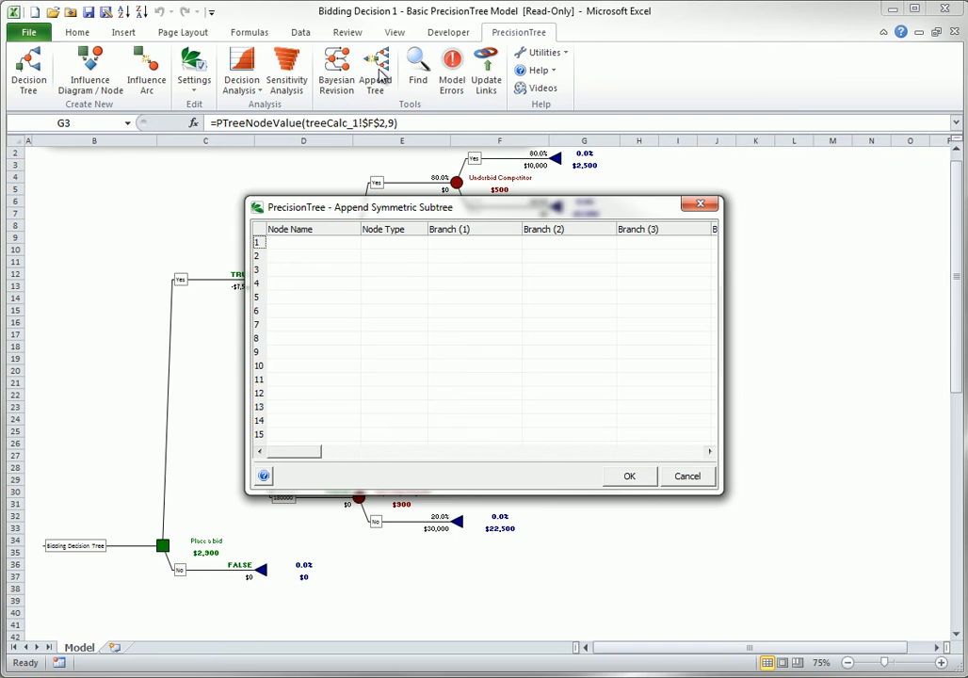
pyautogui.click(685, 475)
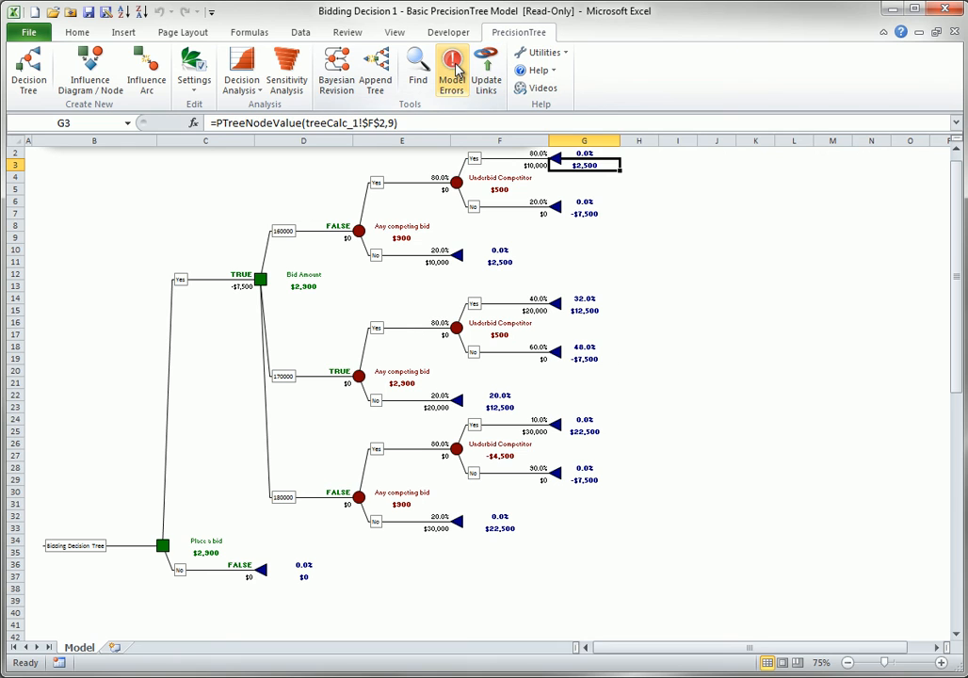
pyautogui.moveTo(448, 72)
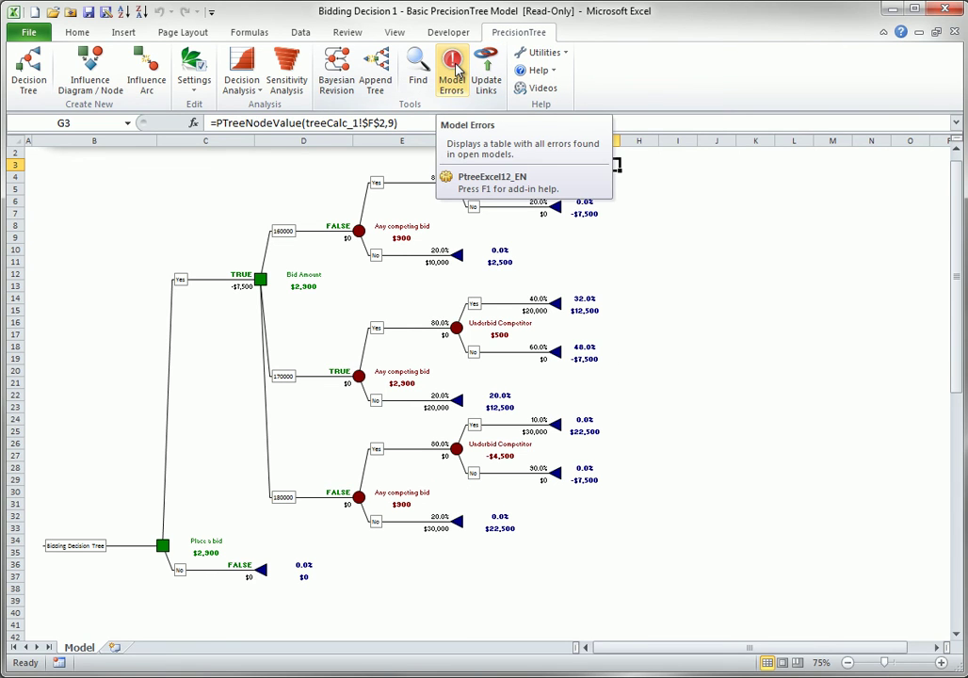
pyautogui.moveTo(486, 68)
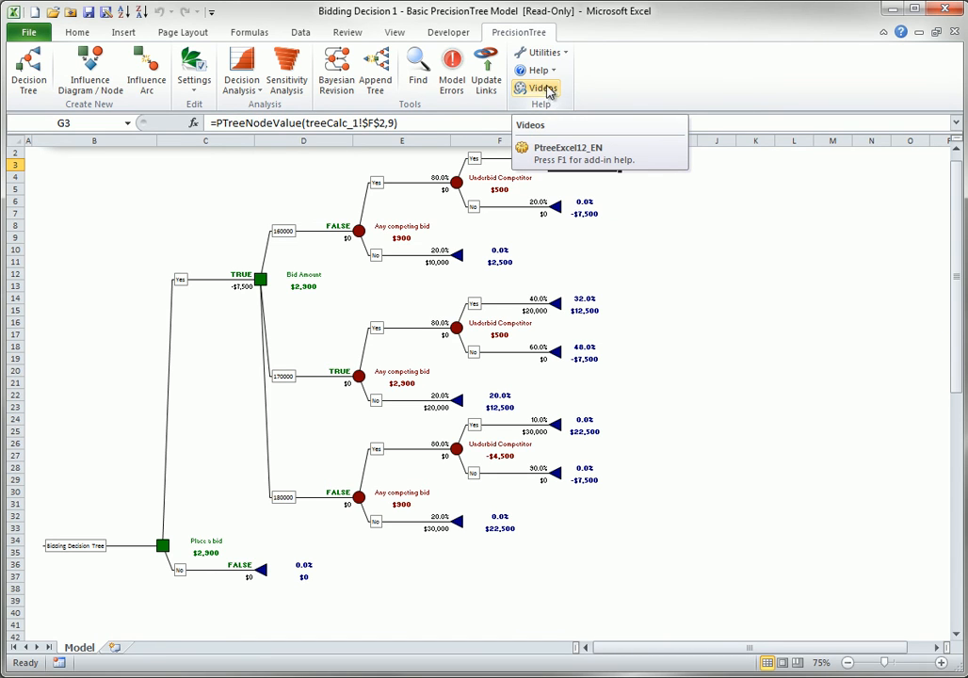
# Review the application-wide PrecisionTree settings from Utilities and close them
pyautogui.click(546, 52)
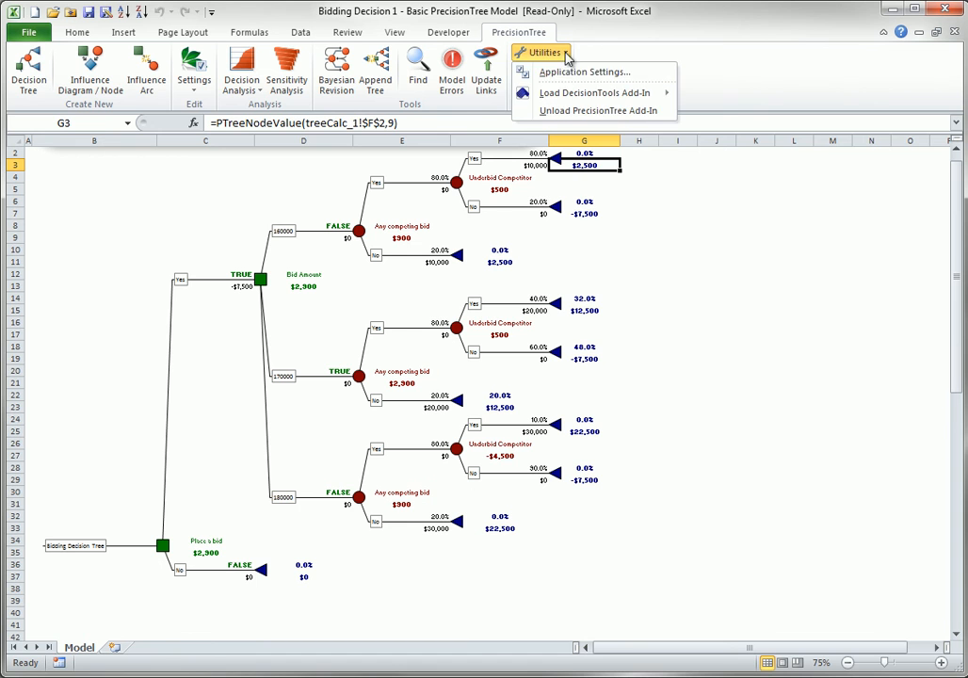
pyautogui.click(589, 71)
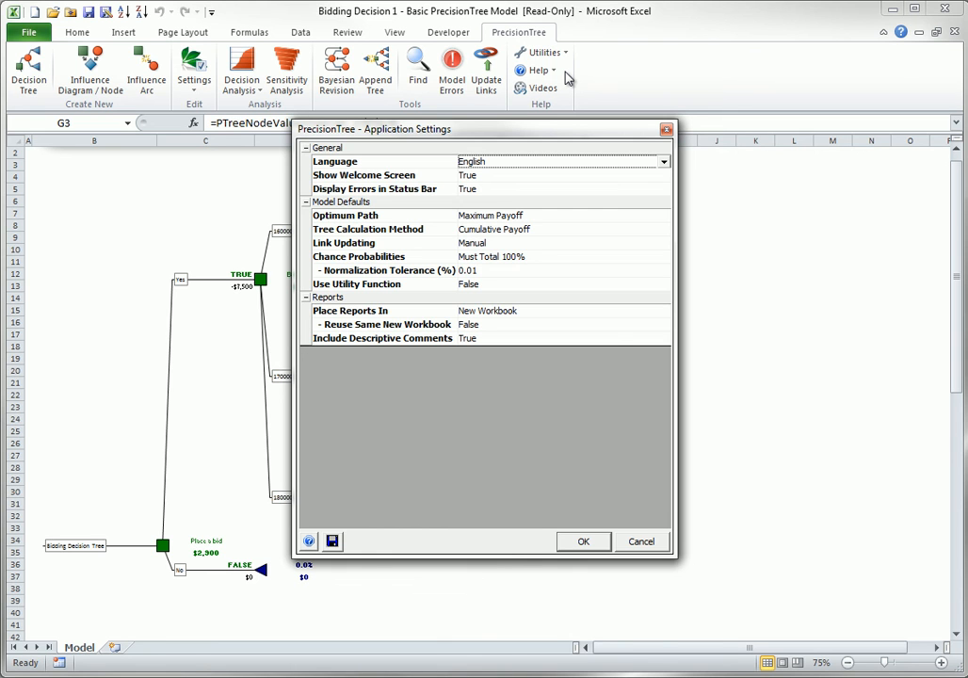
pyautogui.click(584, 540)
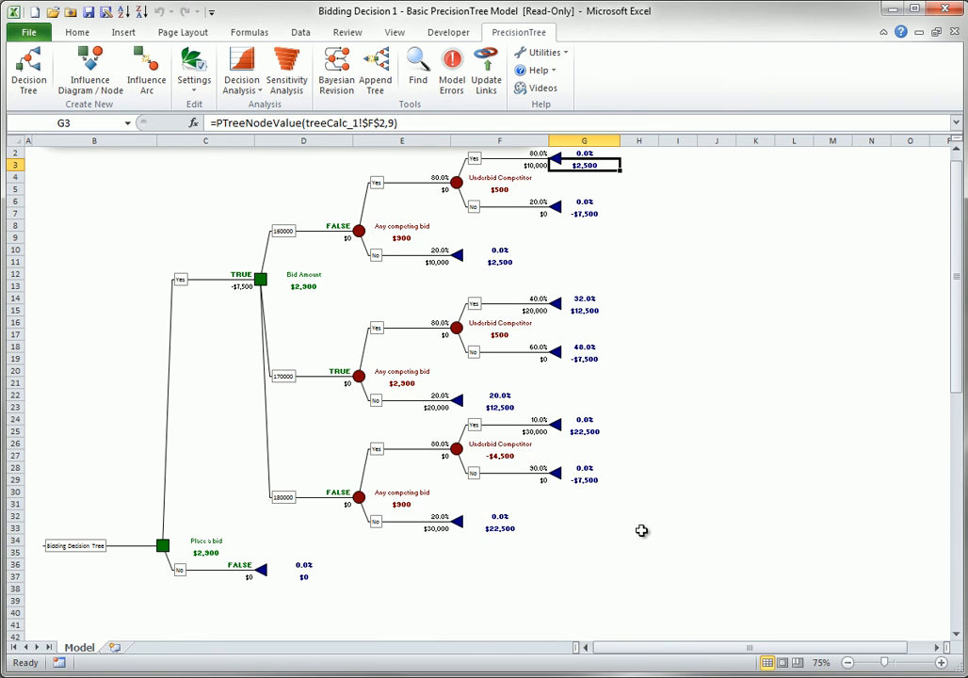
# Show the loadable DecisionTools add-ins, then the Help choices with Welcome and Example Spreadsheets
pyautogui.click(550, 53)
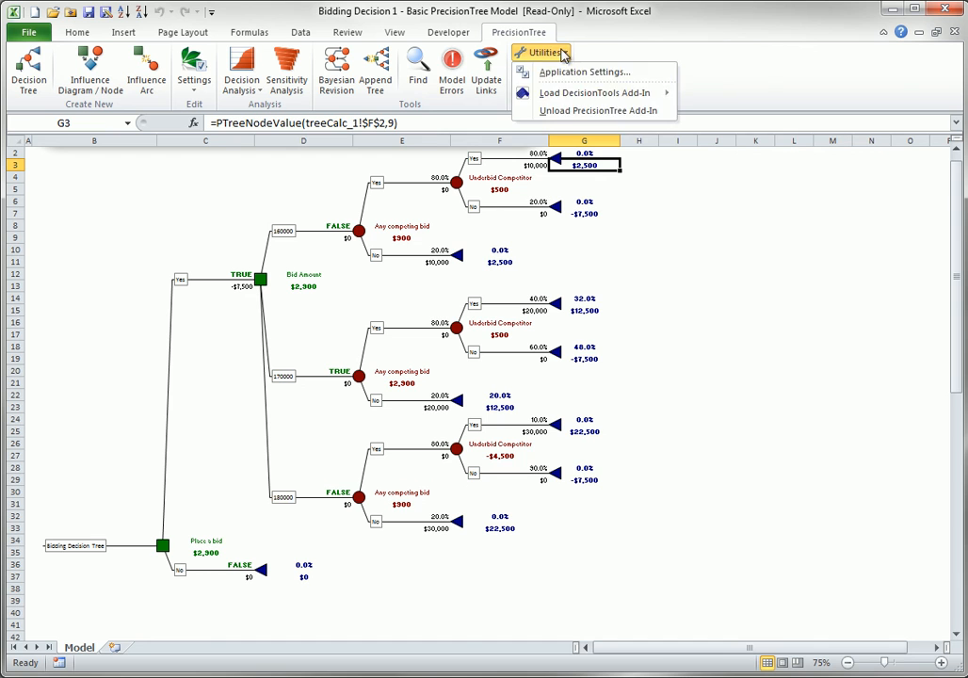
pyautogui.moveTo(581, 94)
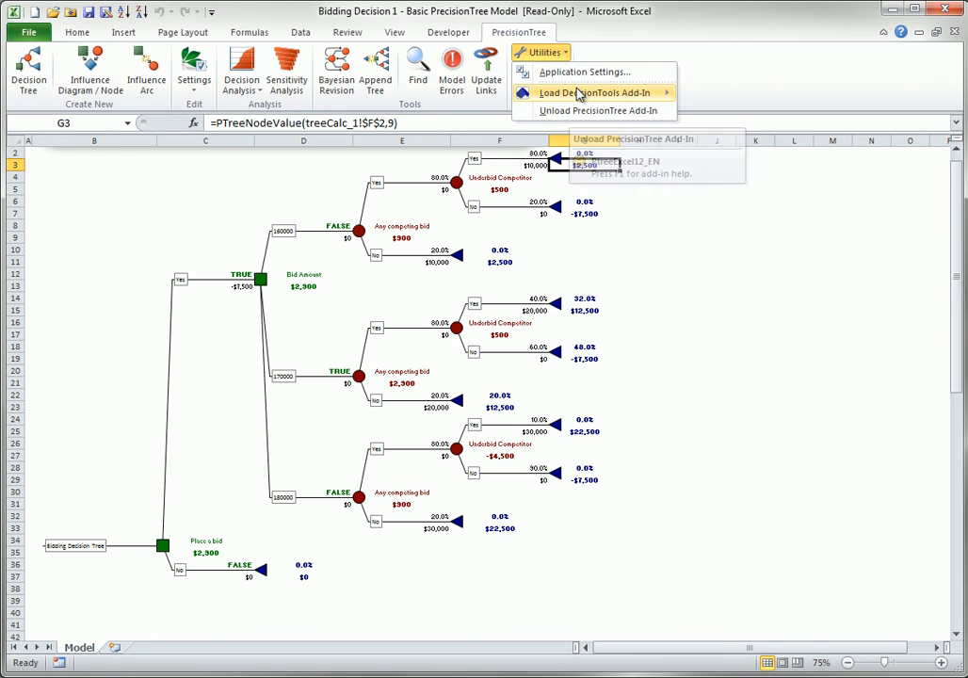
pyautogui.click(594, 93)
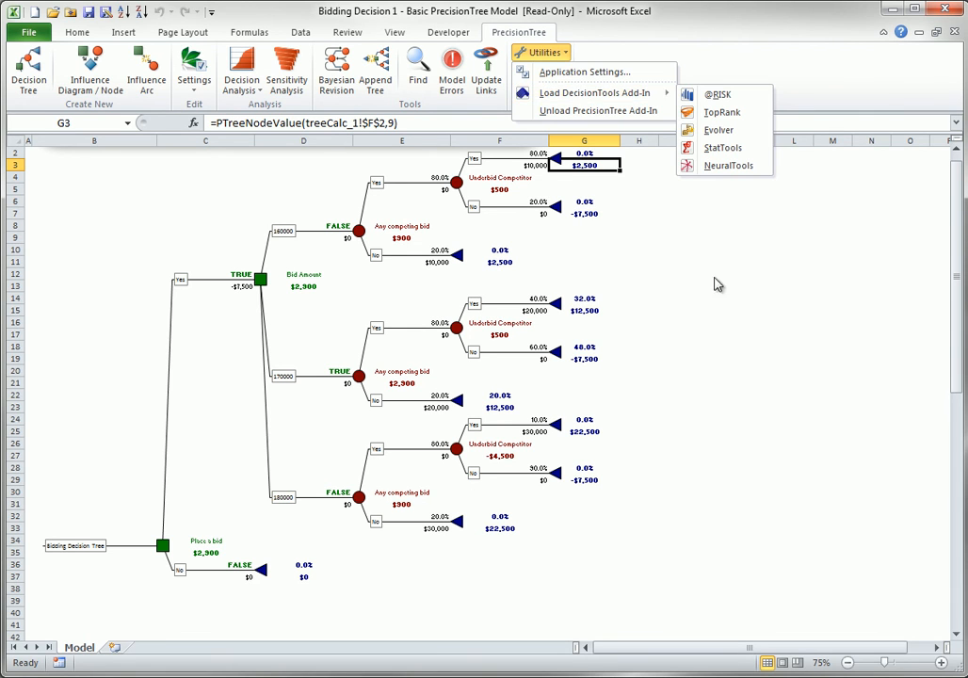
pyautogui.click(542, 70)
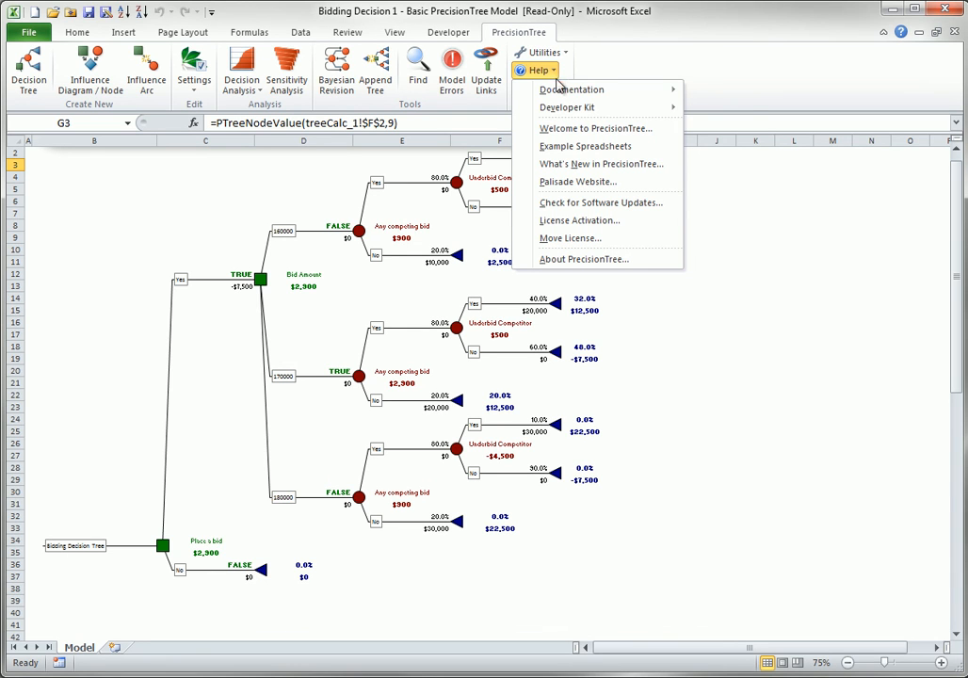
# Open the Example Spreadsheets list, then bring up the Welcome to PrecisionTree screen
pyautogui.click(584, 147)
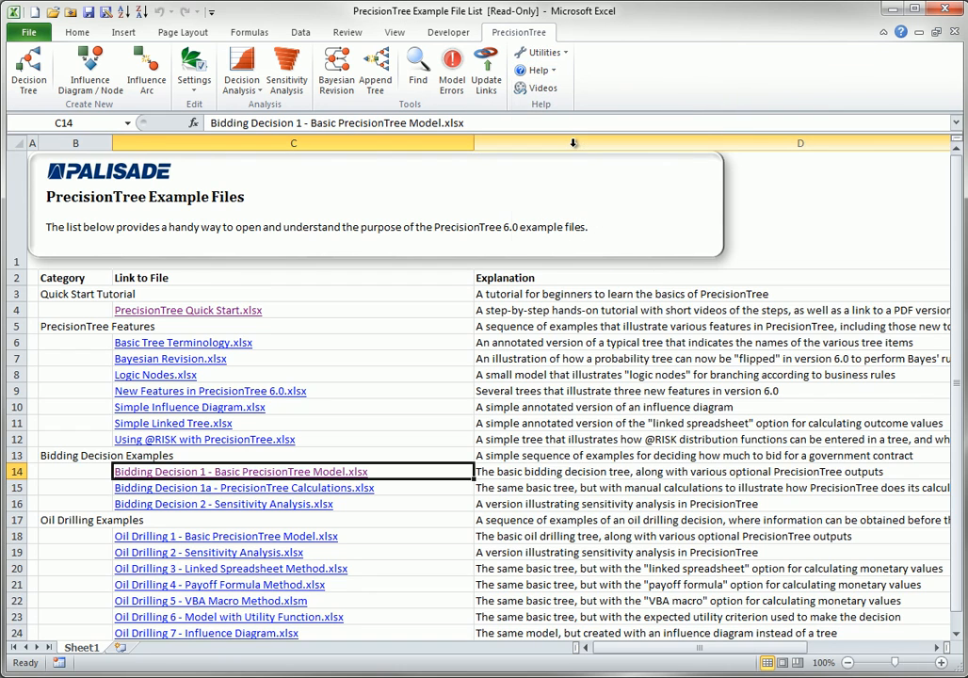
pyautogui.click(542, 70)
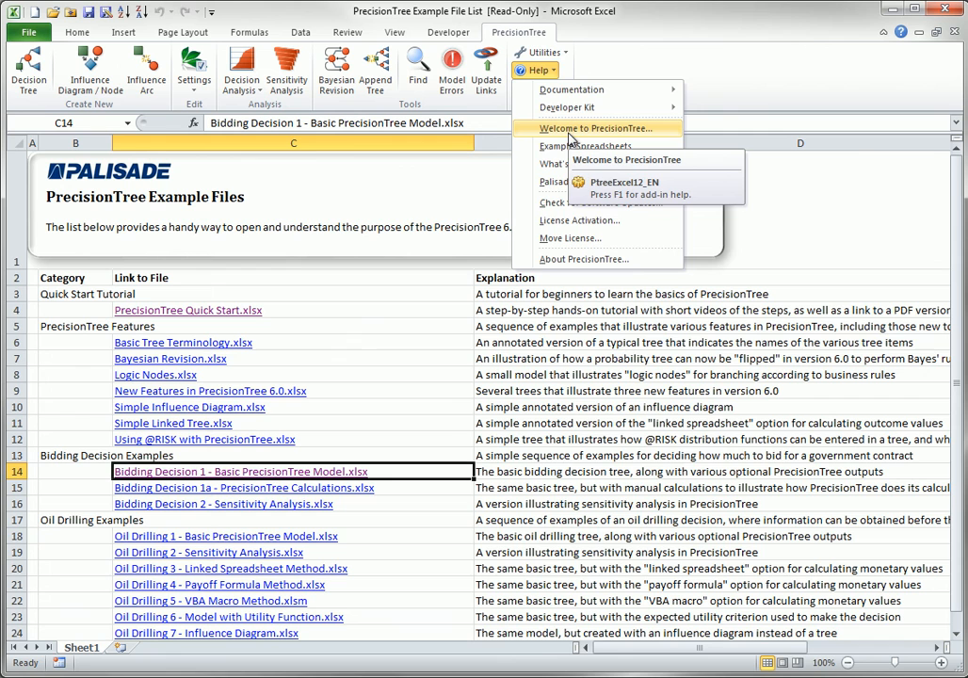
pyautogui.click(595, 128)
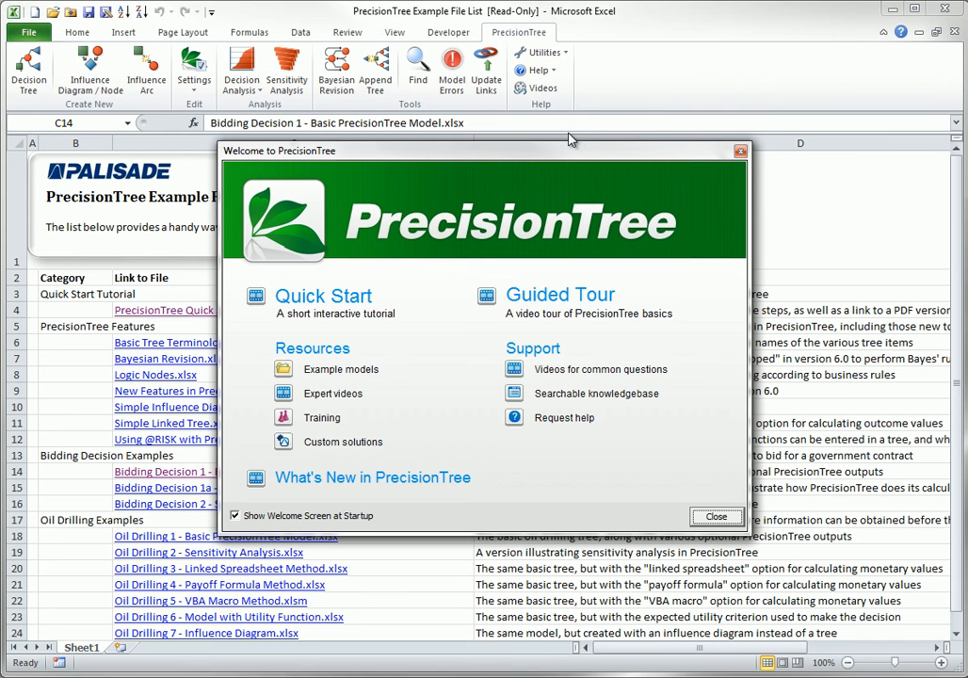
pyautogui.moveTo(561, 294)
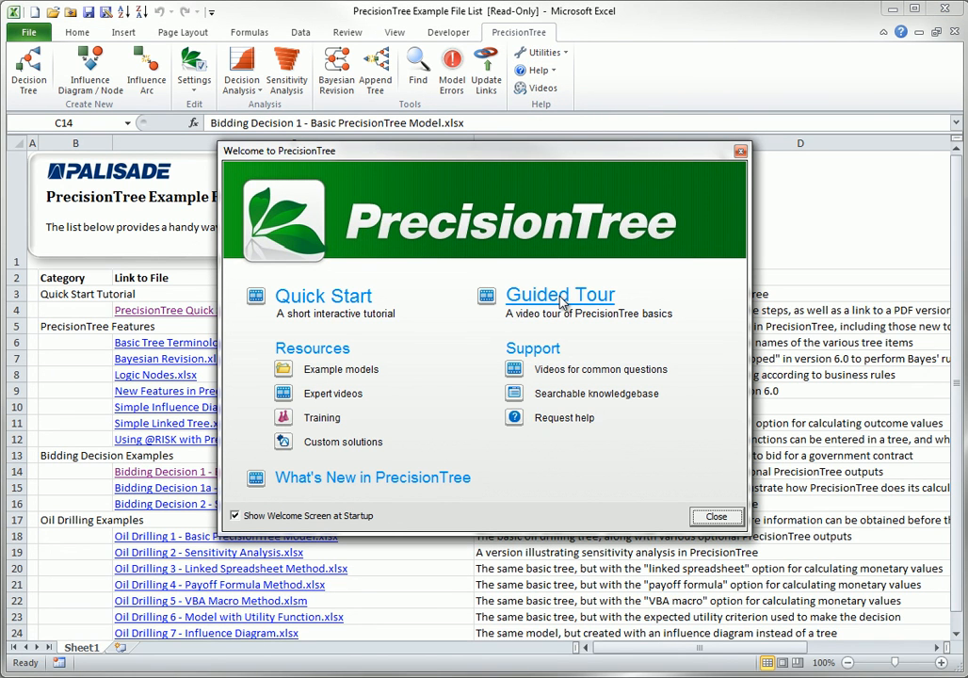